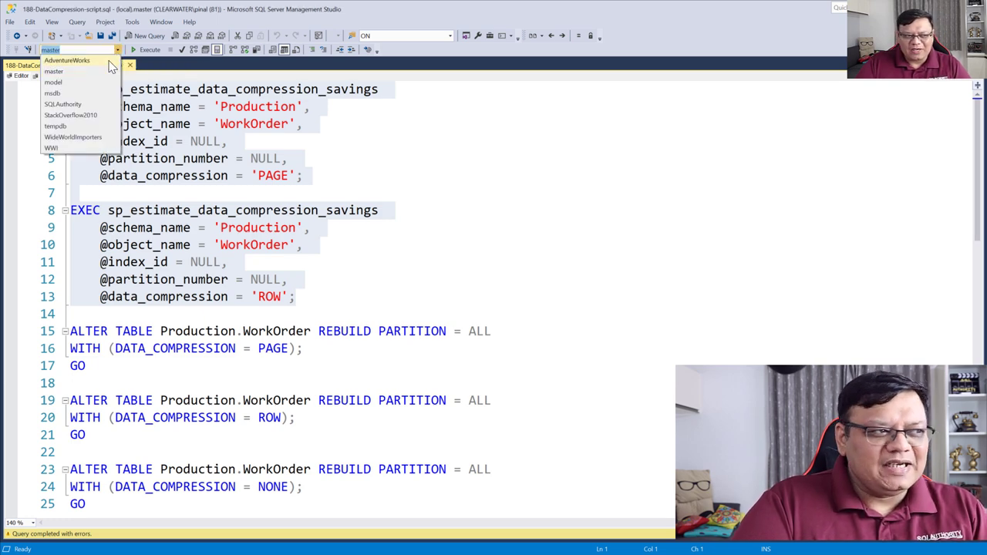
# Step: Target AdventureWorks and select both sp_estimate_data_compression_savings calls (PAGE and ROW) for Production.WorkOrder
pyautogui.click(66, 60)
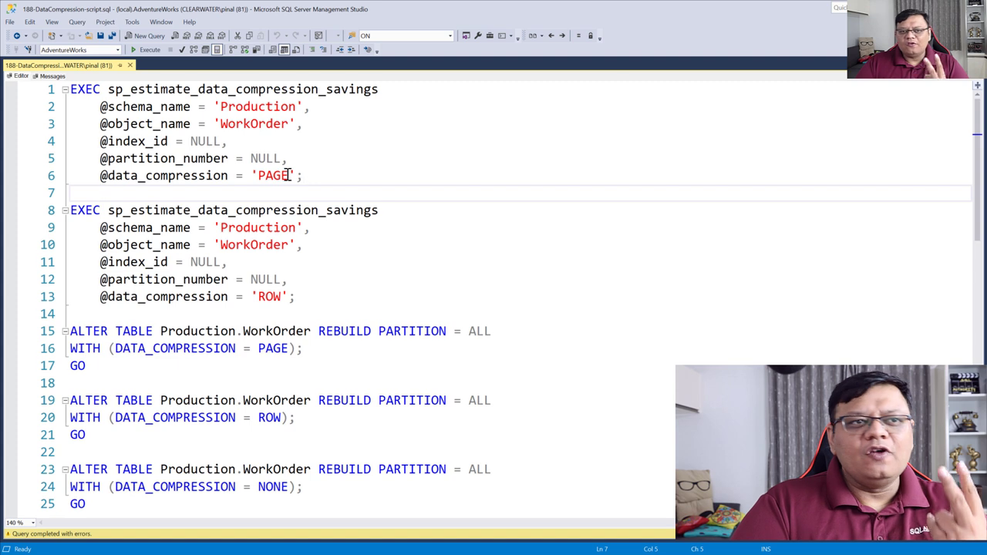
pyautogui.doubleClick(272, 175)
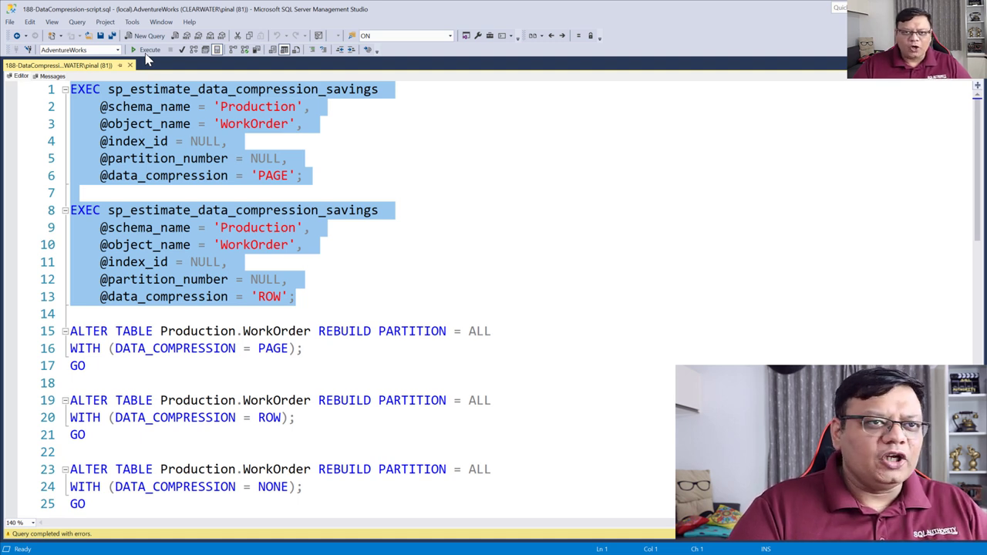
pyautogui.click(145, 47)
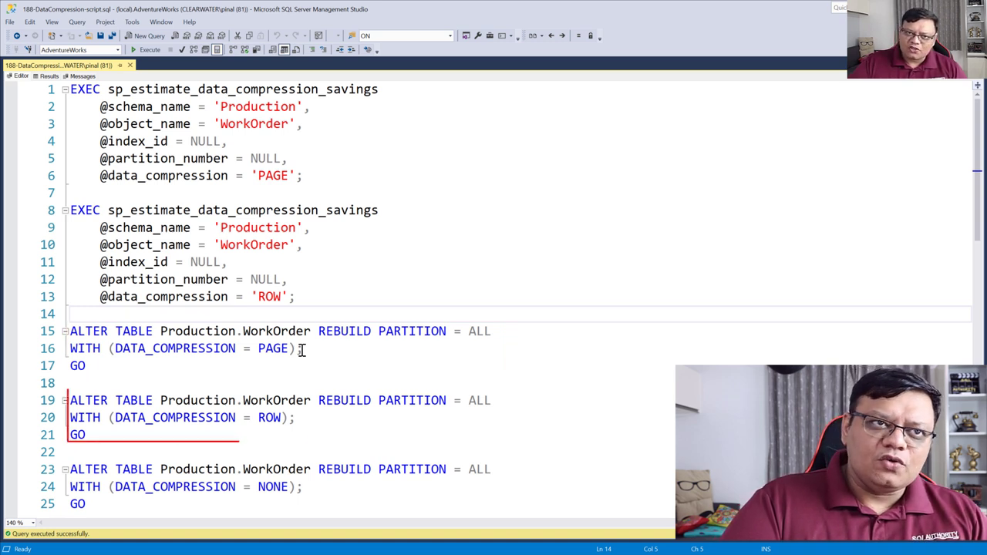
pyautogui.moveTo(69, 401); pyautogui.dragTo(494, 435)
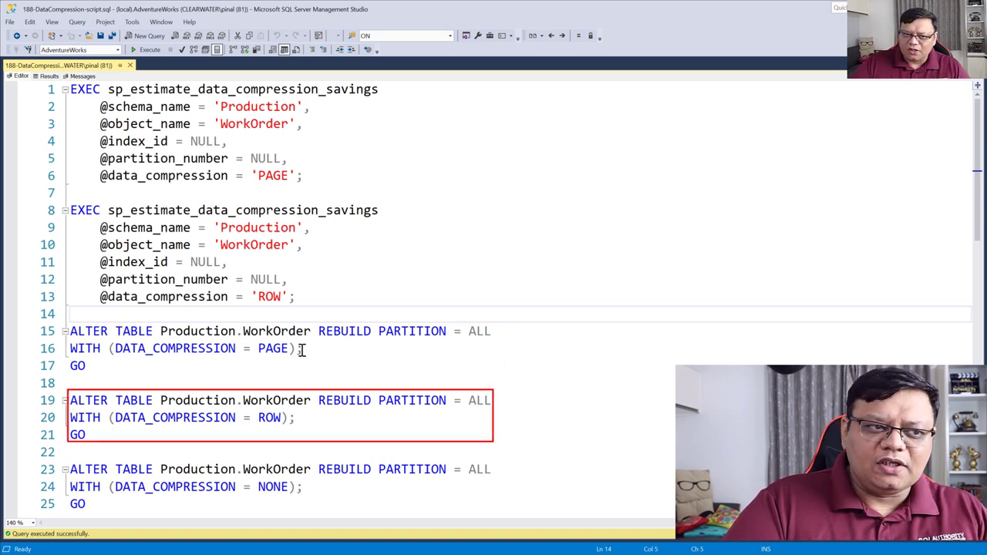